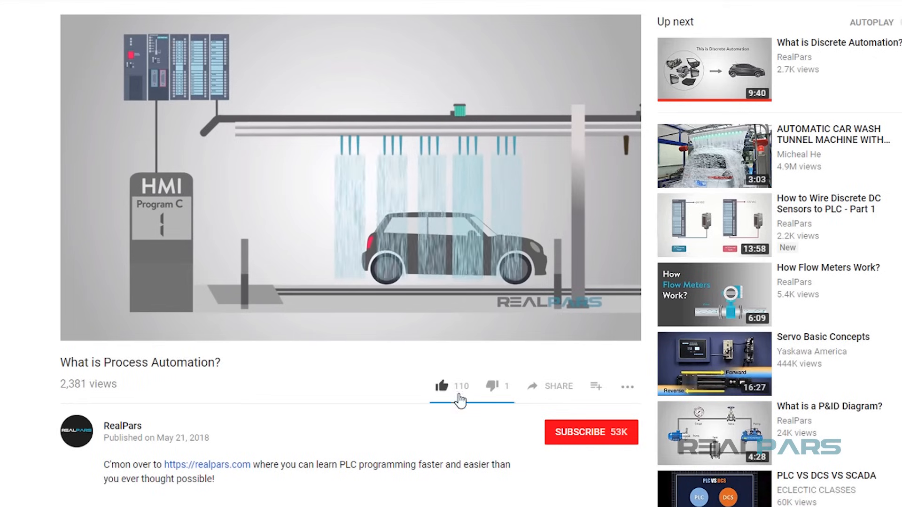
- Like the What is Process Automation? video, raising its like count to 111
{"action": "left_click", "coordinate": [441, 385]}
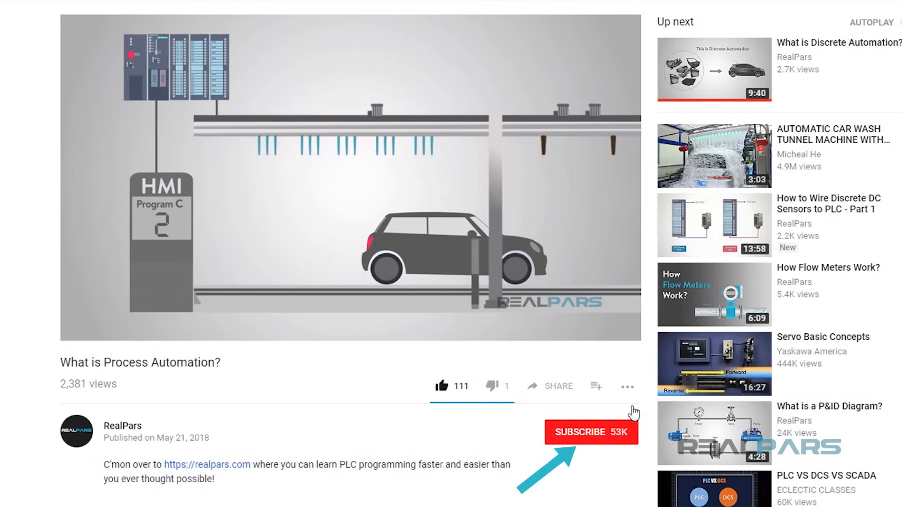
{"action": "left_click", "coordinate": [590, 432]}
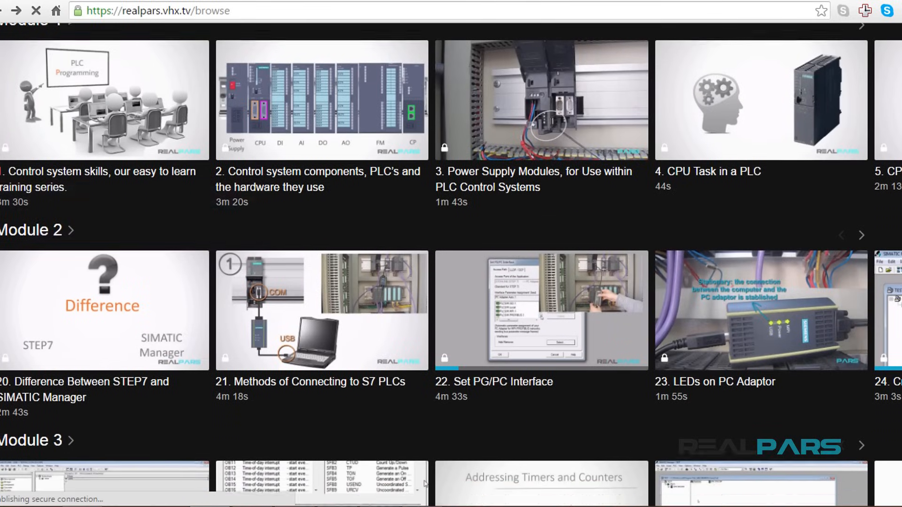
- Scroll the VHX browse page past Module 8 down to the Module 9 and Module 10 lessons
{"action": "scroll", "scroll_direction": "down", "scroll_amount": 3}
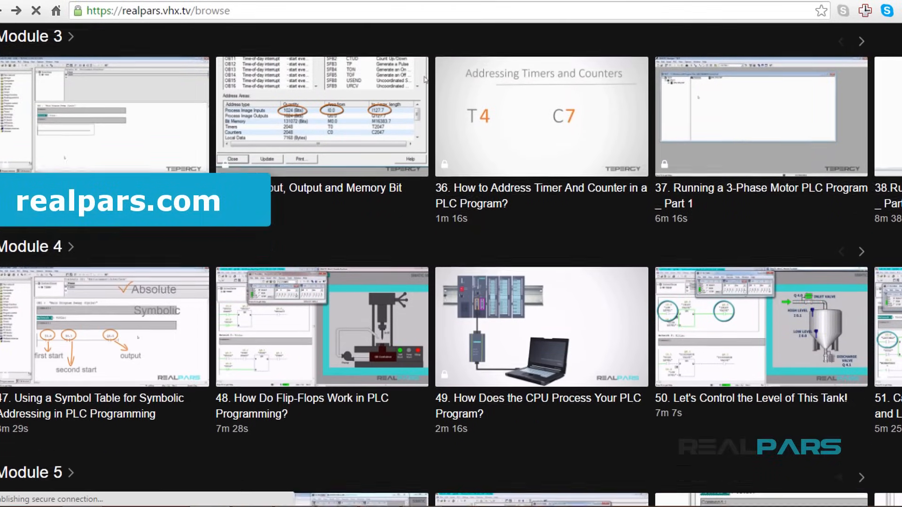
{"action": "scroll", "scroll_direction": "down", "scroll_amount": 3}
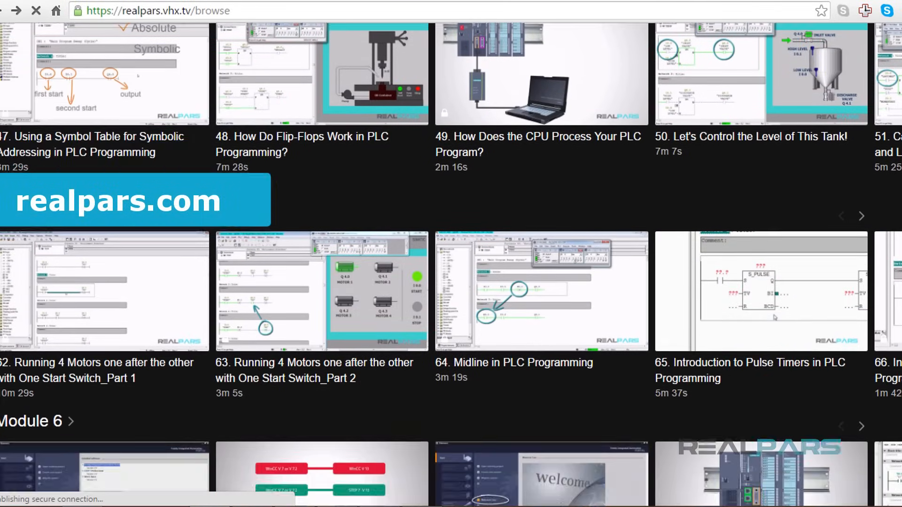
{"action": "scroll", "scroll_direction": "down", "scroll_amount": 3}
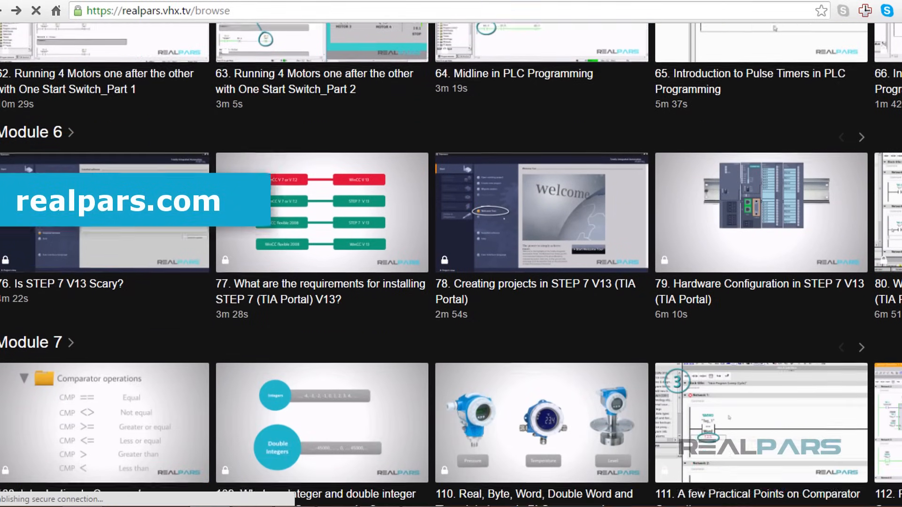
{"action": "scroll", "scroll_direction": "down", "scroll_amount": 3}
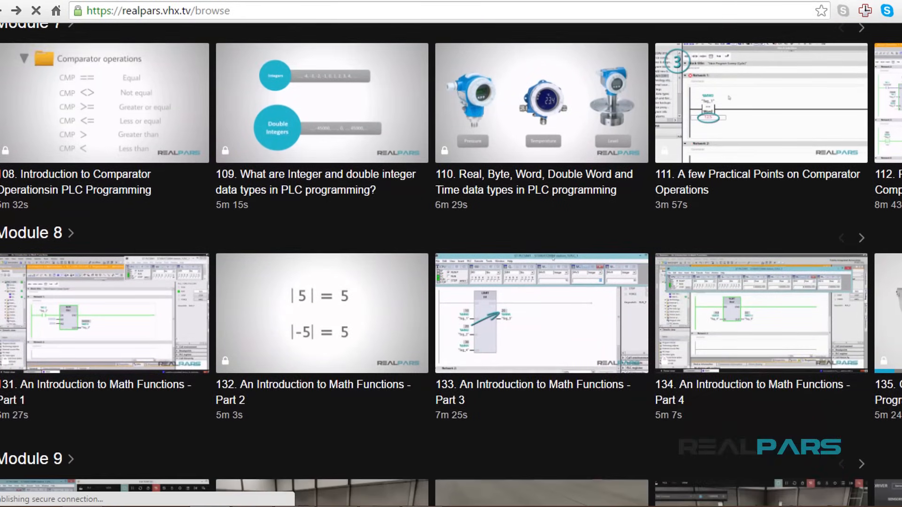
{"action": "scroll", "scroll_direction": "down", "scroll_amount": 3}
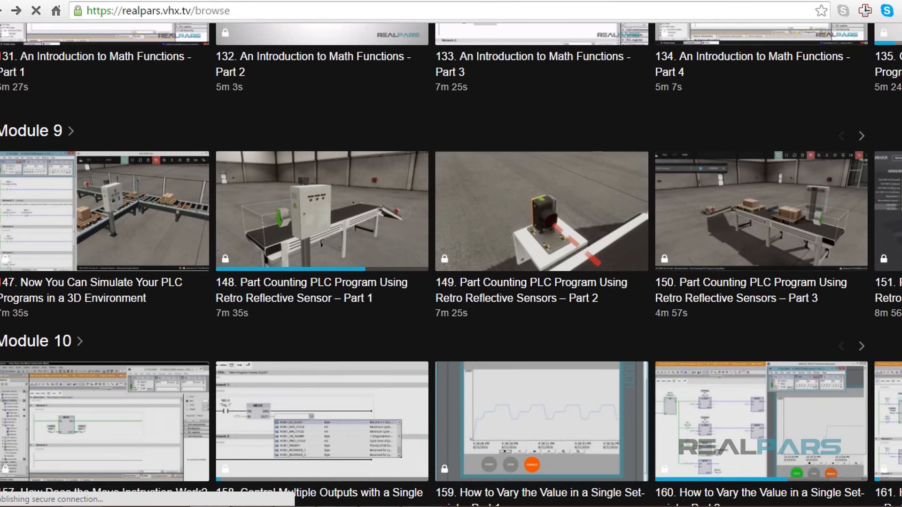
{"action": "scroll", "scroll_direction": "down", "scroll_amount": 3}
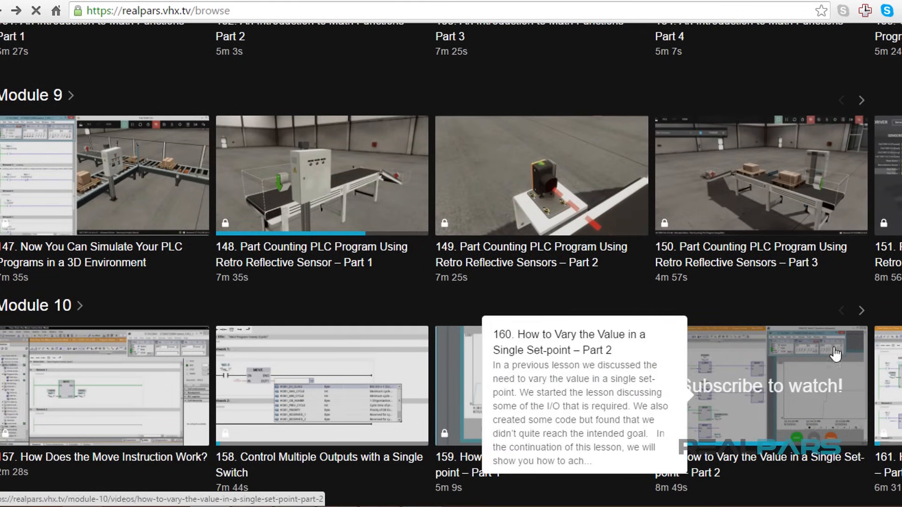
- Play lesson 146 on S7 counters counting above 999 and review its quality and subtitle options
{"action": "left_click", "coordinate": [861, 310]}
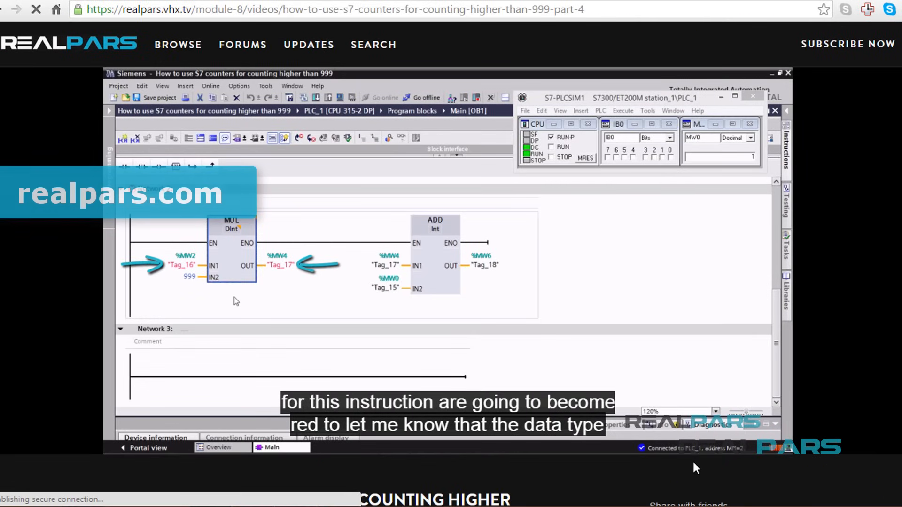
{"action": "left_click", "coordinate": [636, 409]}
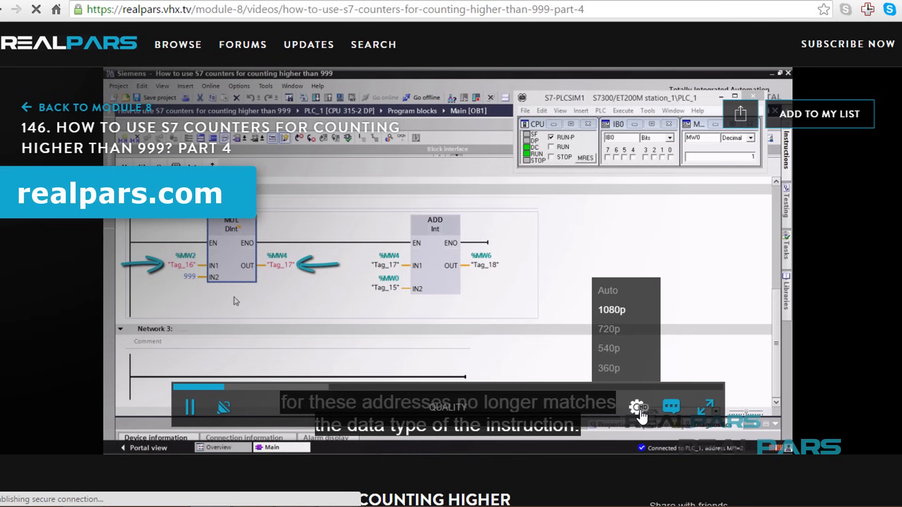
{"action": "left_click", "coordinate": [670, 407]}
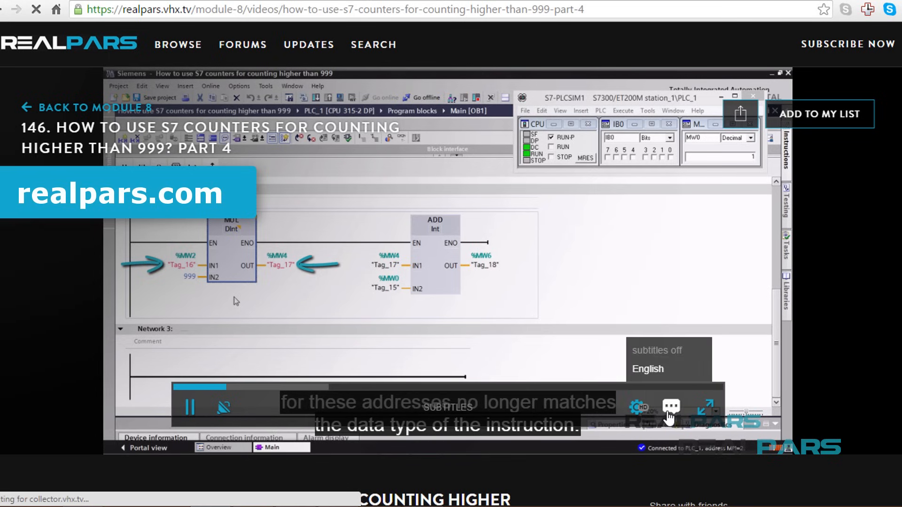